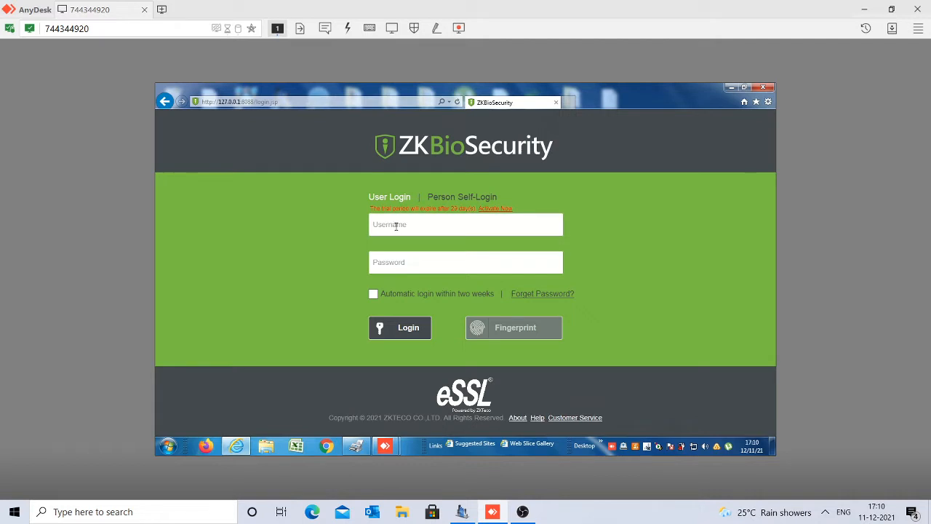
- Log in to ZKBioSecurity as the admin user and land on the Access Device module
{"action": "type", "text": "admin"}
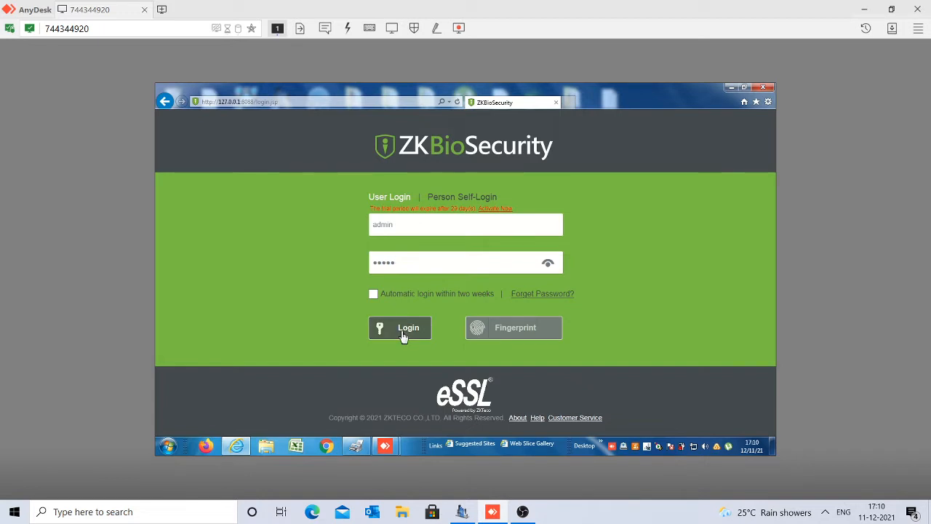
{"action": "left_click", "coordinate": [398, 327]}
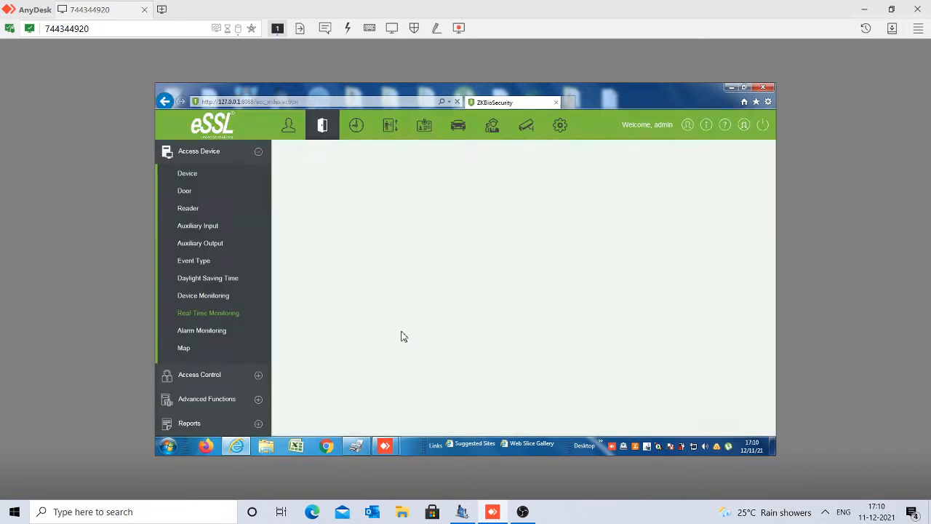
- Show the Personnel person list with the two enrolled employees and their card numbers
{"action": "left_click", "coordinate": [208, 312]}
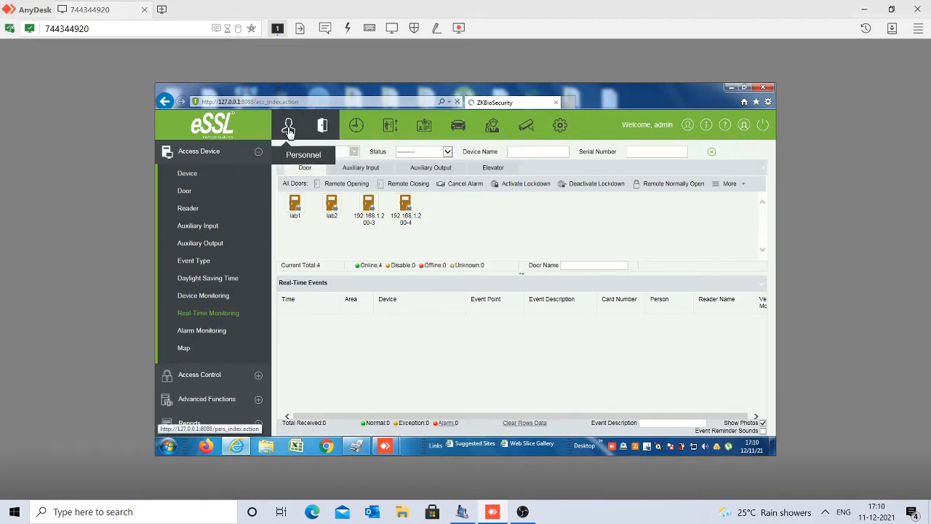
{"action": "left_click", "coordinate": [288, 125]}
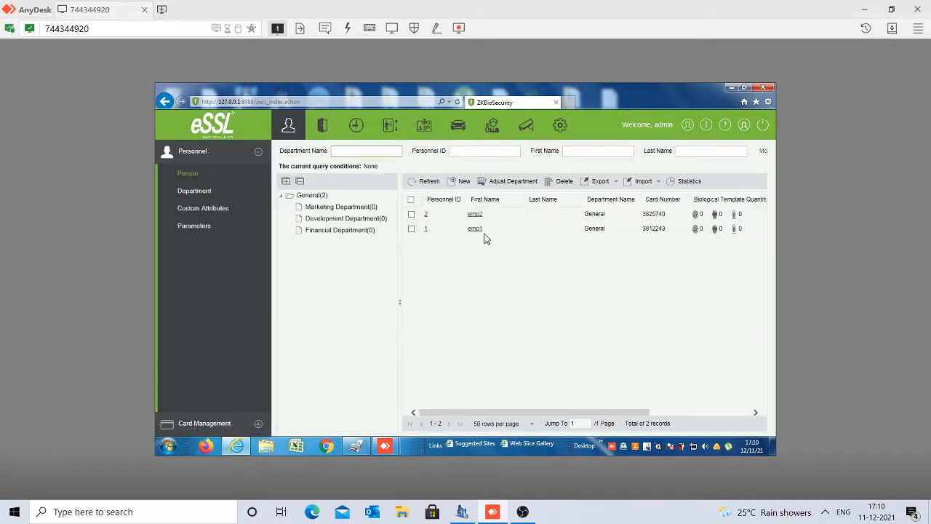
{"action": "mouse_move", "coordinate": [475, 228]}
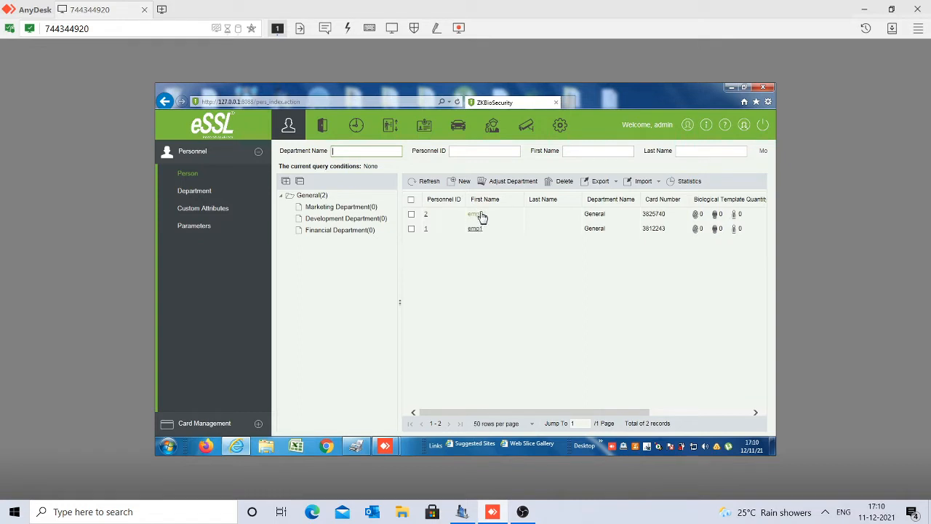
{"action": "mouse_move", "coordinate": [658, 214]}
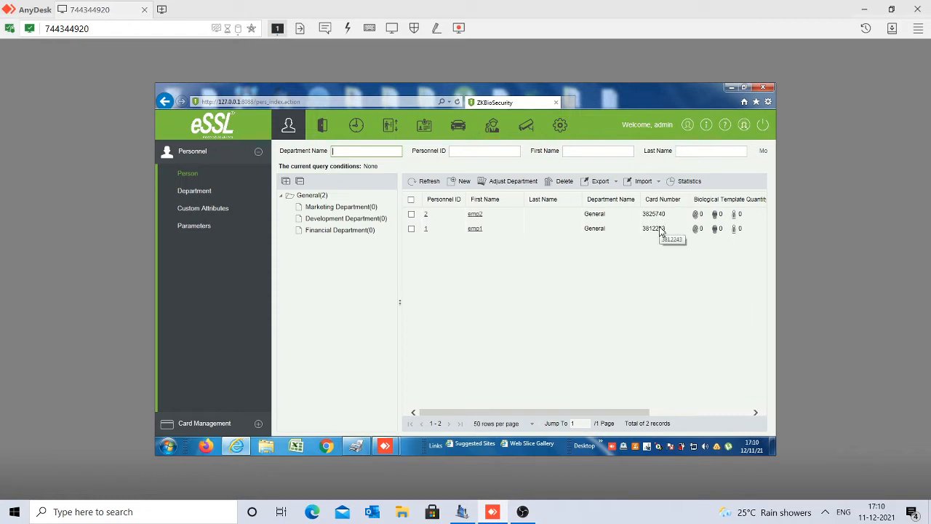
{"action": "mouse_move", "coordinate": [323, 125]}
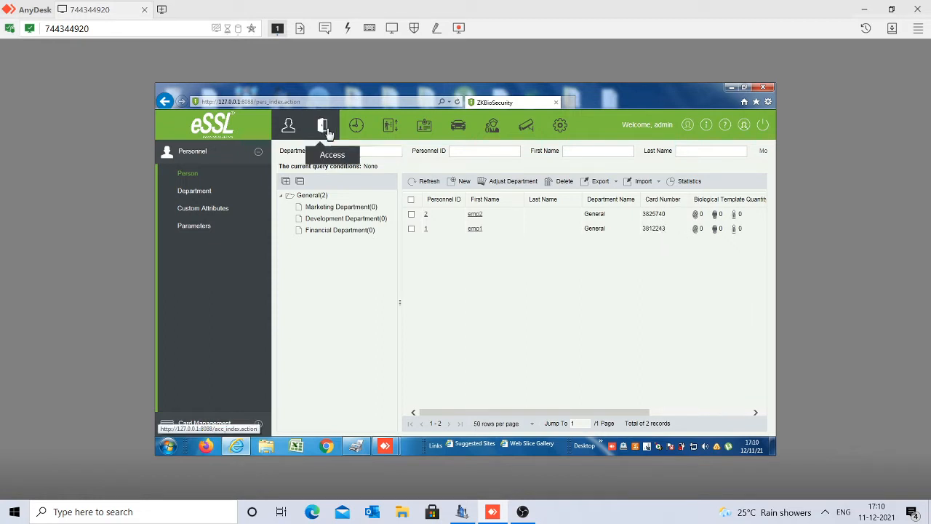
- Show the Access Levels list under Access Control with Master, lab1 and lab2
{"action": "left_click", "coordinate": [323, 125]}
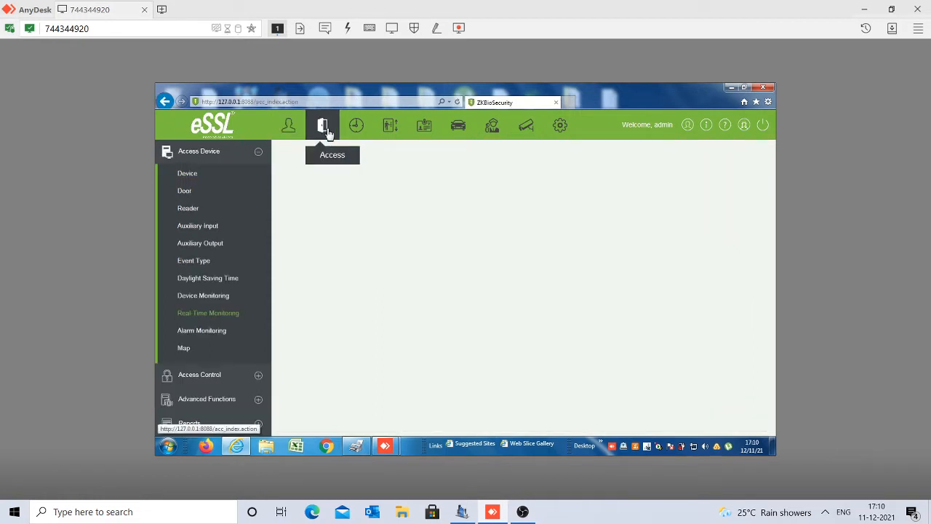
{"action": "left_click", "coordinate": [323, 125]}
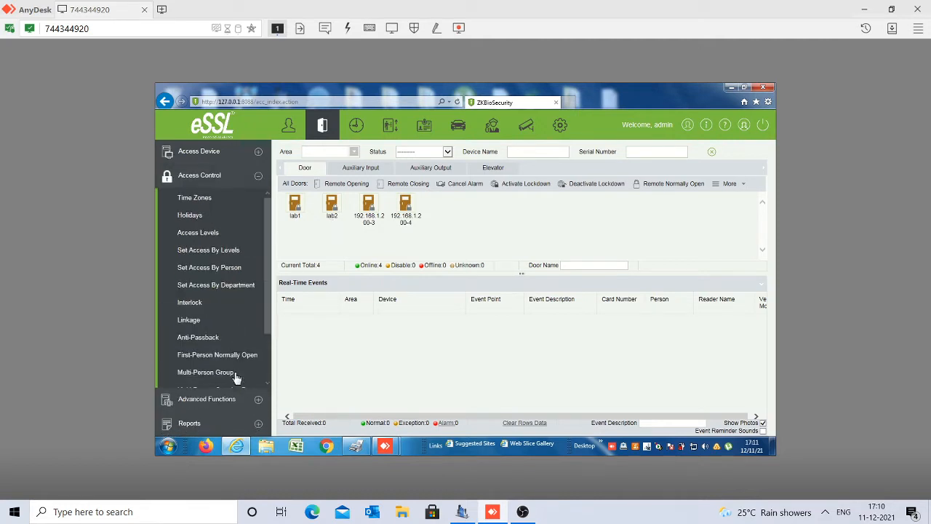
{"action": "mouse_move", "coordinate": [216, 188]}
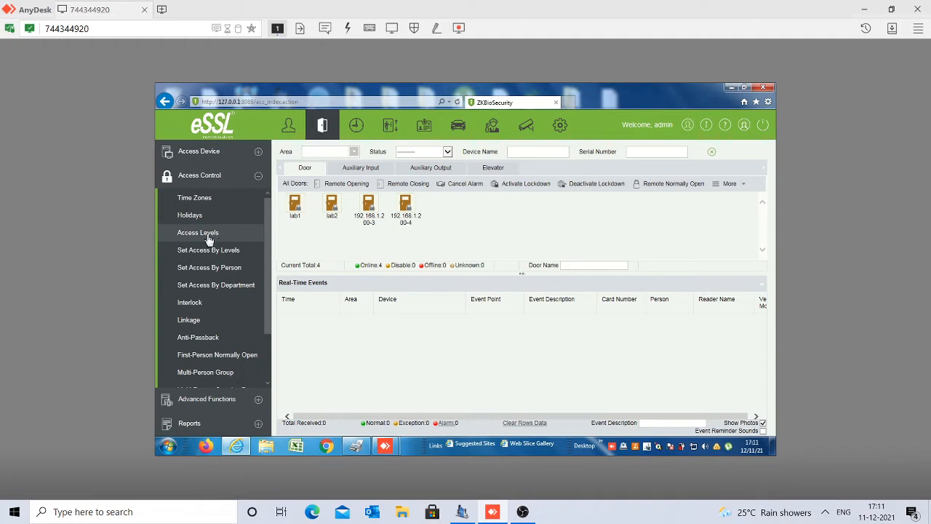
{"action": "left_click", "coordinate": [197, 232]}
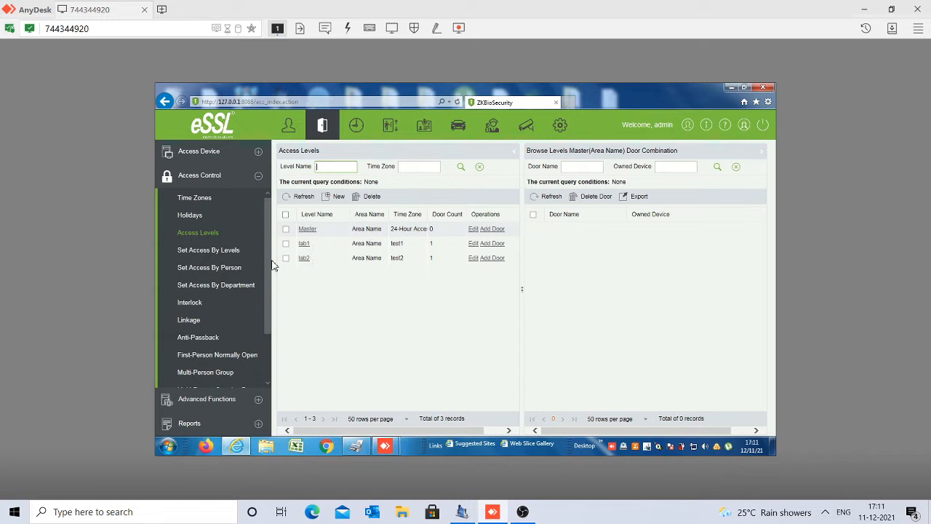
{"action": "mouse_move", "coordinate": [194, 198]}
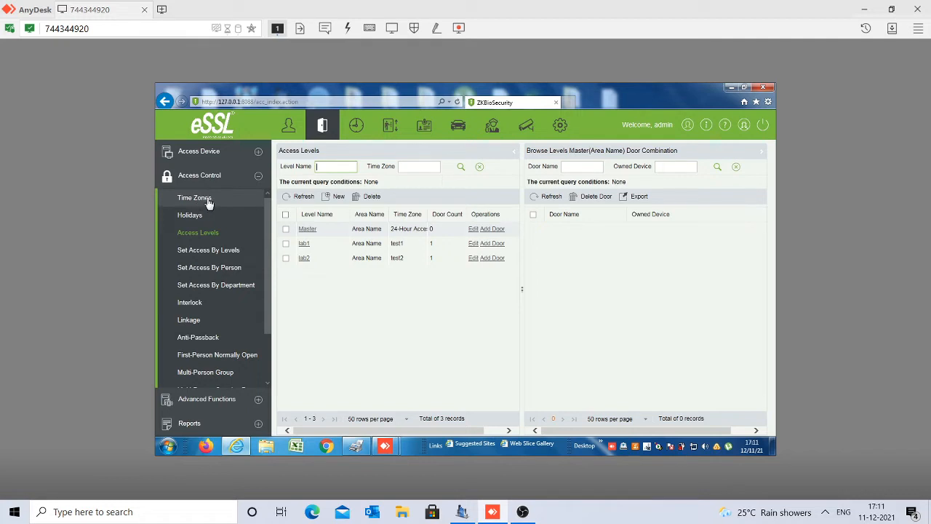
{"action": "mouse_move", "coordinate": [212, 201]}
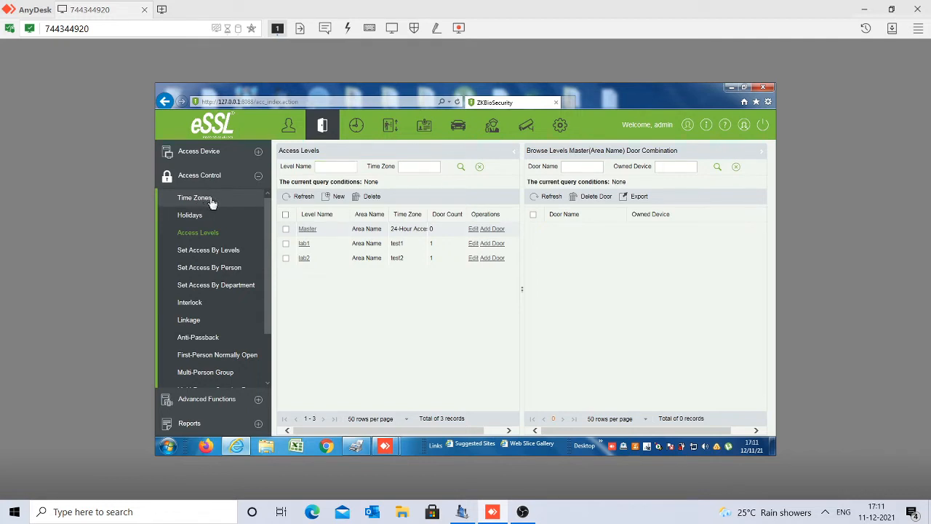
- Review the weekly schedules of time zones test1 (cancelled) and test2 (confirmed) from the Time Zones list
{"action": "left_click", "coordinate": [195, 198]}
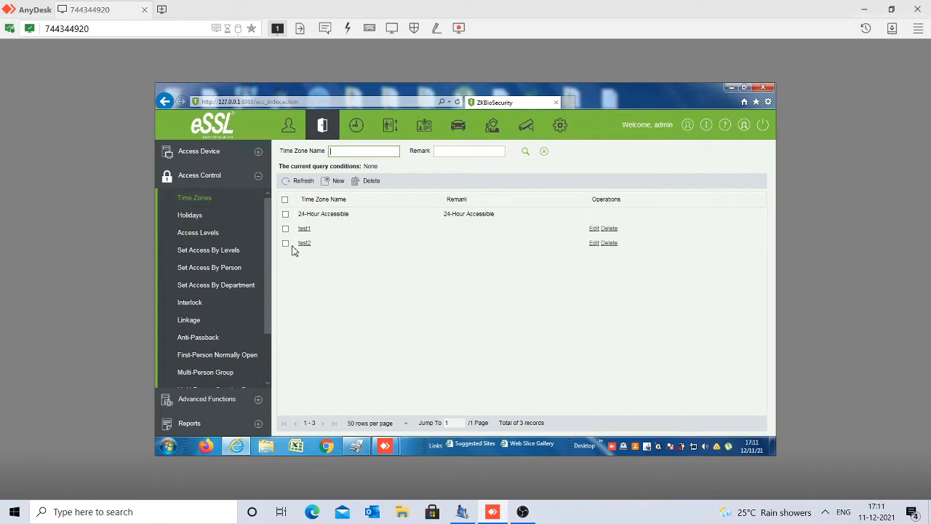
{"action": "mouse_move", "coordinate": [370, 251]}
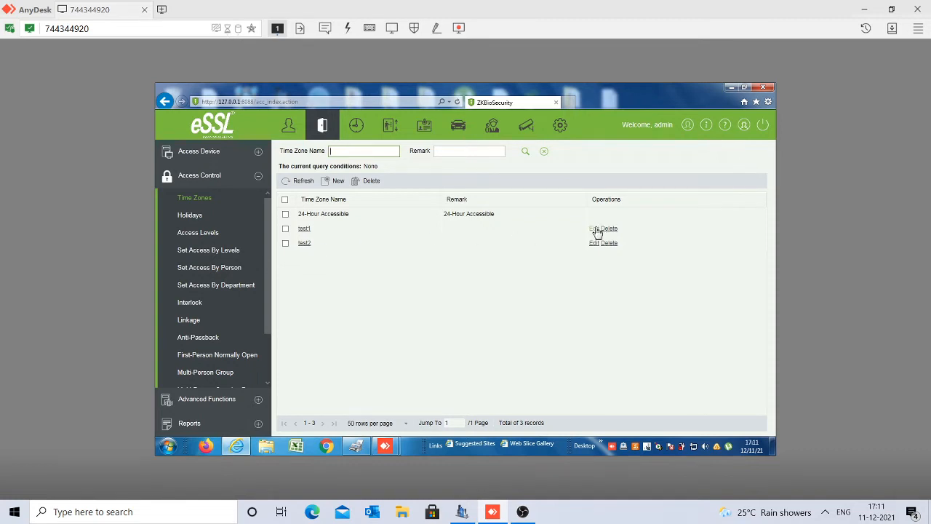
{"action": "left_click", "coordinate": [595, 227]}
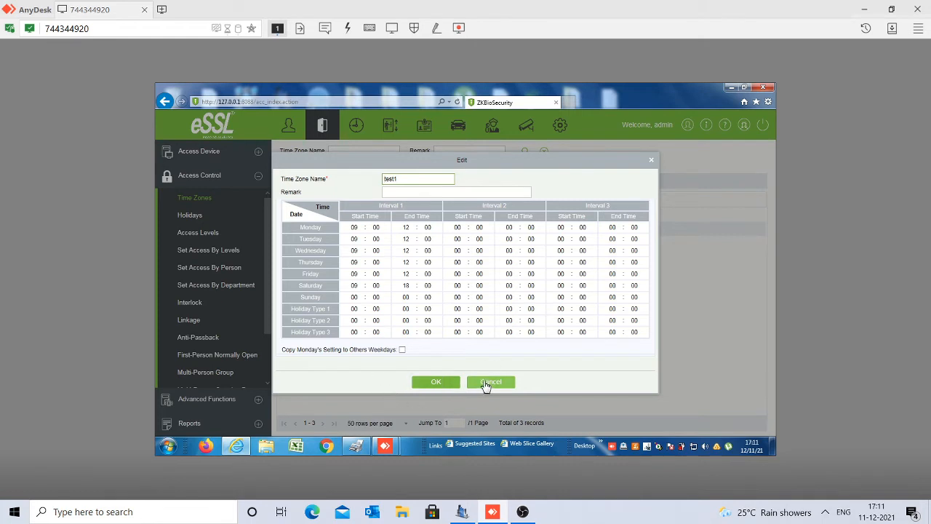
{"action": "left_click", "coordinate": [490, 381]}
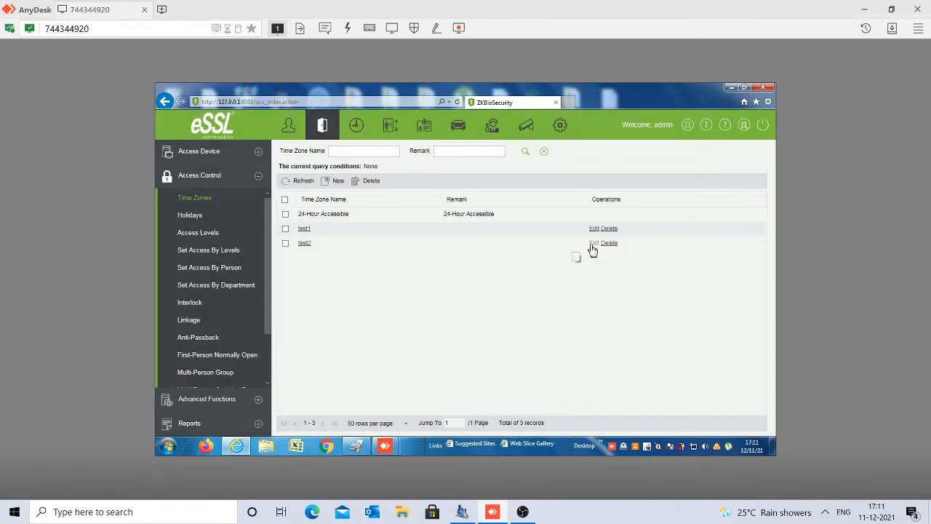
{"action": "left_click", "coordinate": [593, 243]}
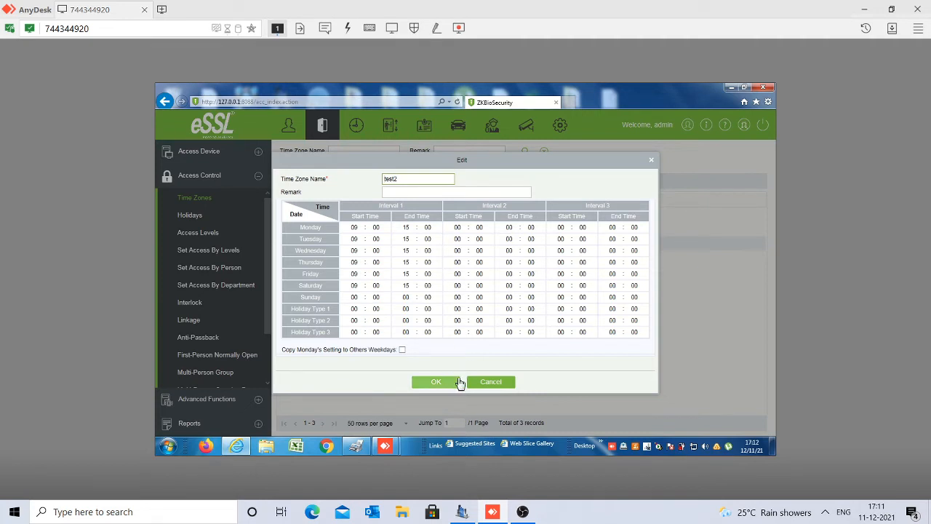
{"action": "left_click", "coordinate": [436, 381]}
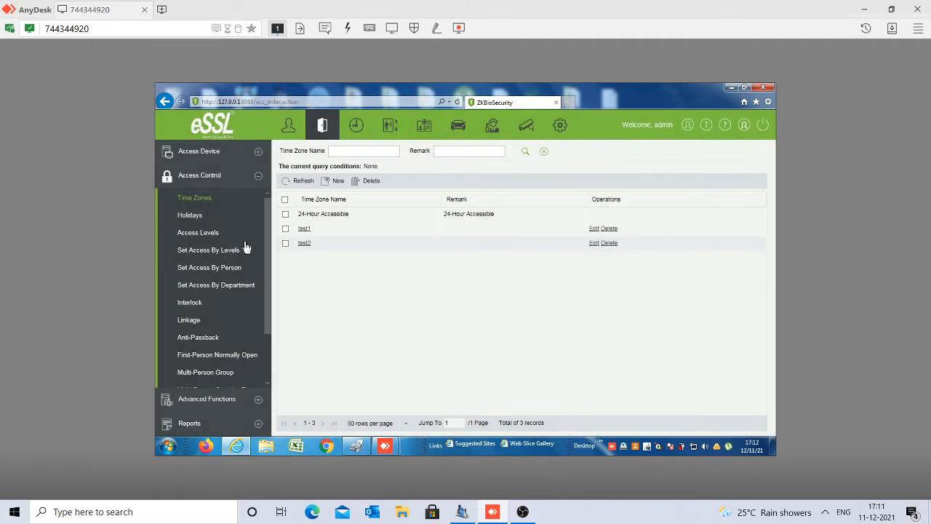
{"action": "left_click", "coordinate": [198, 233]}
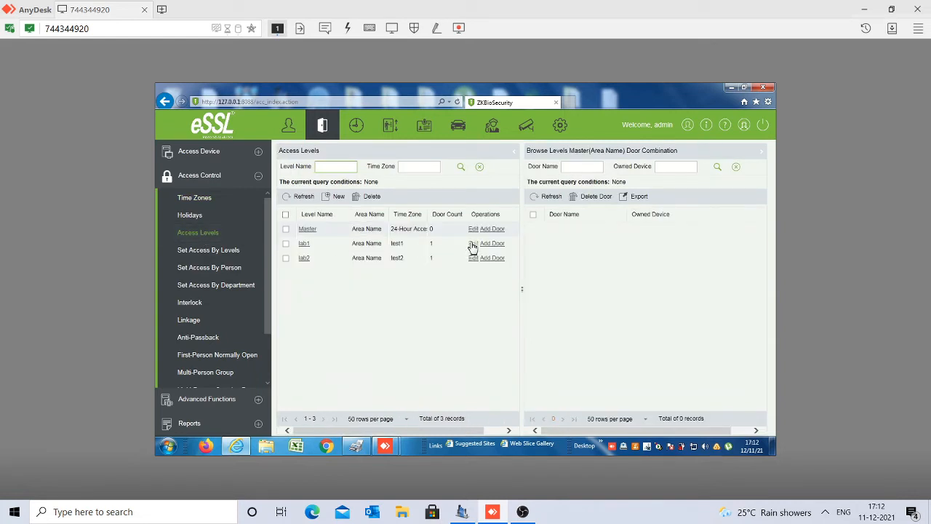
{"action": "left_click", "coordinate": [473, 243]}
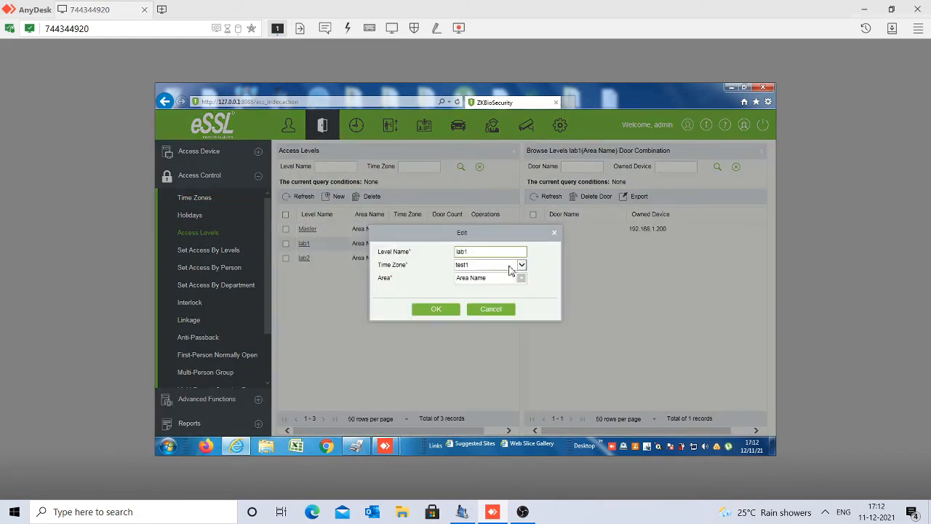
{"action": "left_click", "coordinate": [520, 264]}
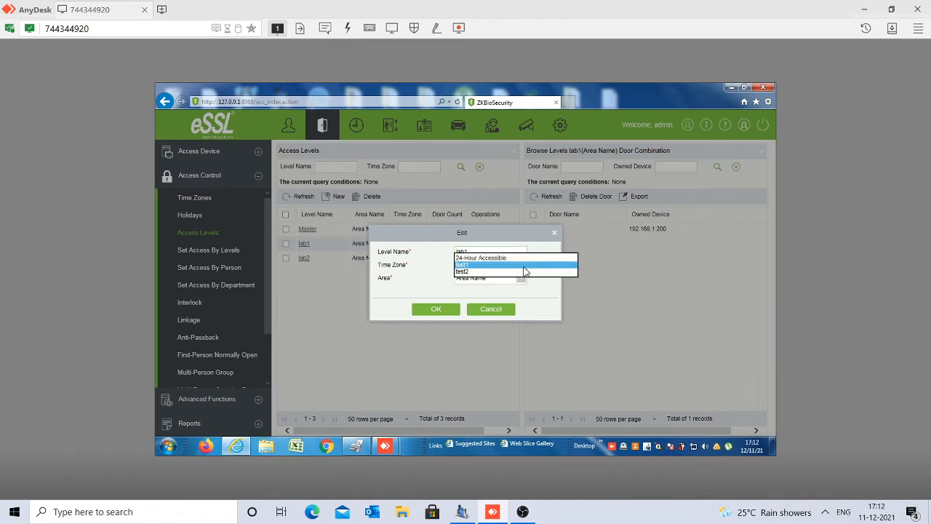
{"action": "left_click", "coordinate": [491, 308]}
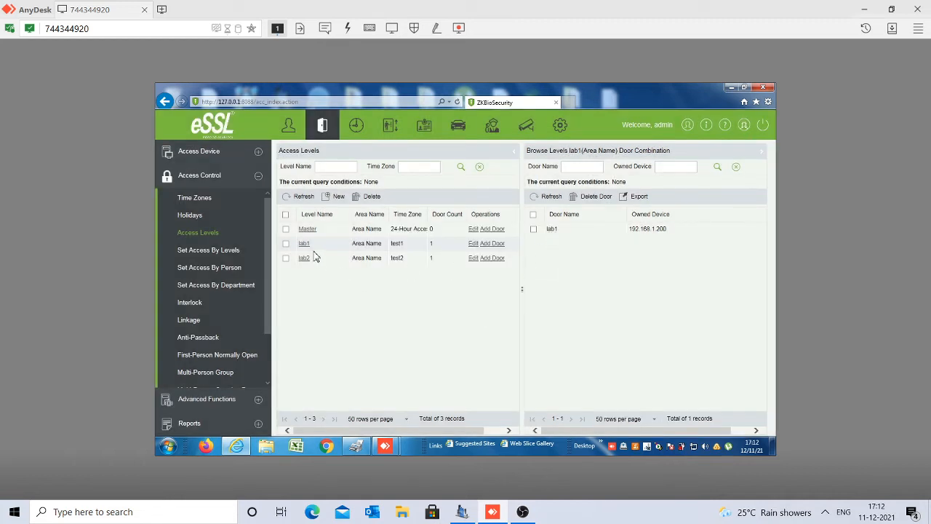
{"action": "mouse_move", "coordinate": [311, 257]}
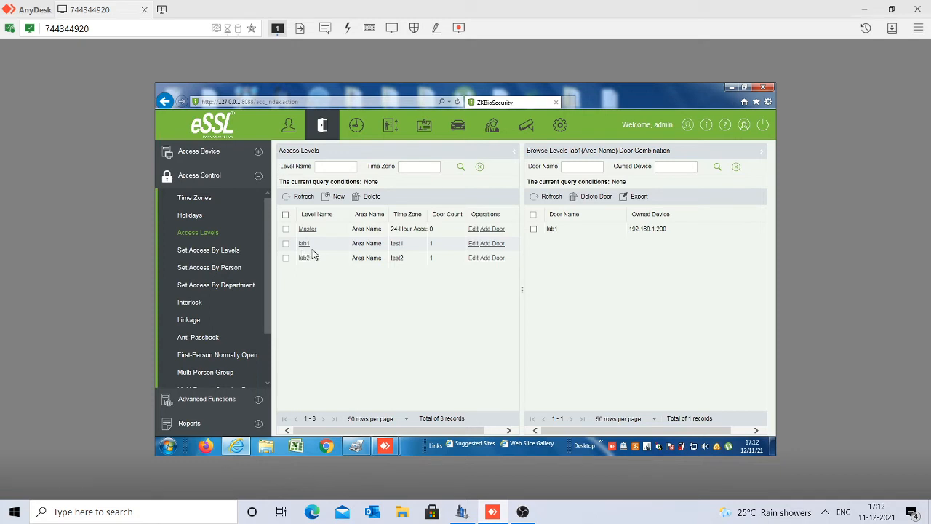
{"action": "mouse_move", "coordinate": [550, 238]}
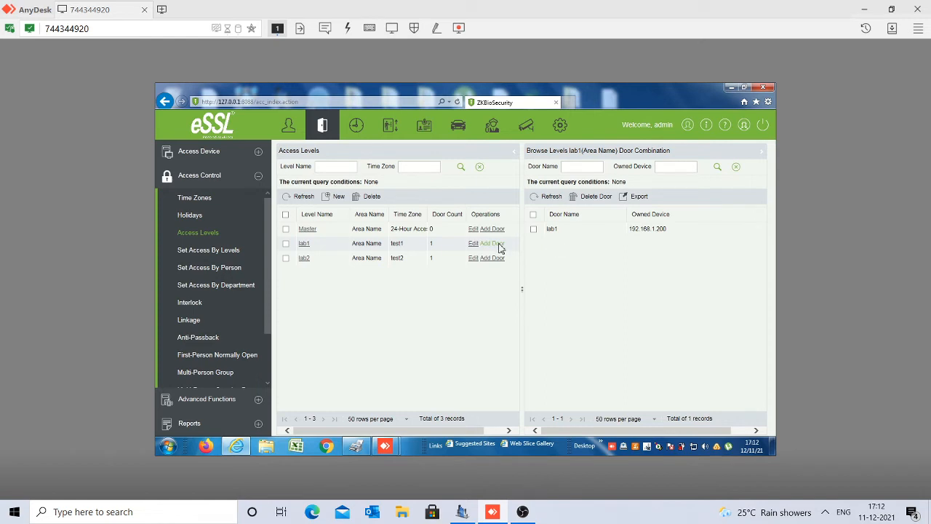
{"action": "left_click", "coordinate": [492, 243]}
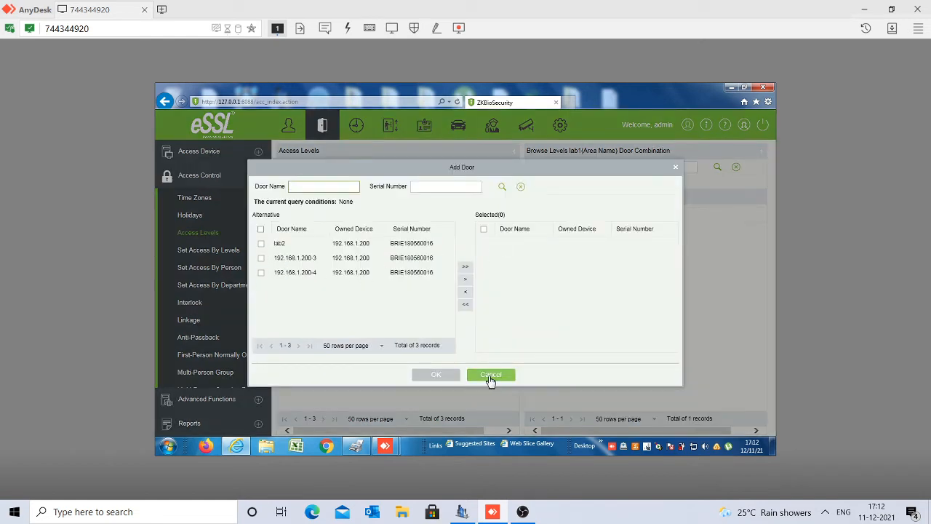
{"action": "left_click", "coordinate": [490, 375]}
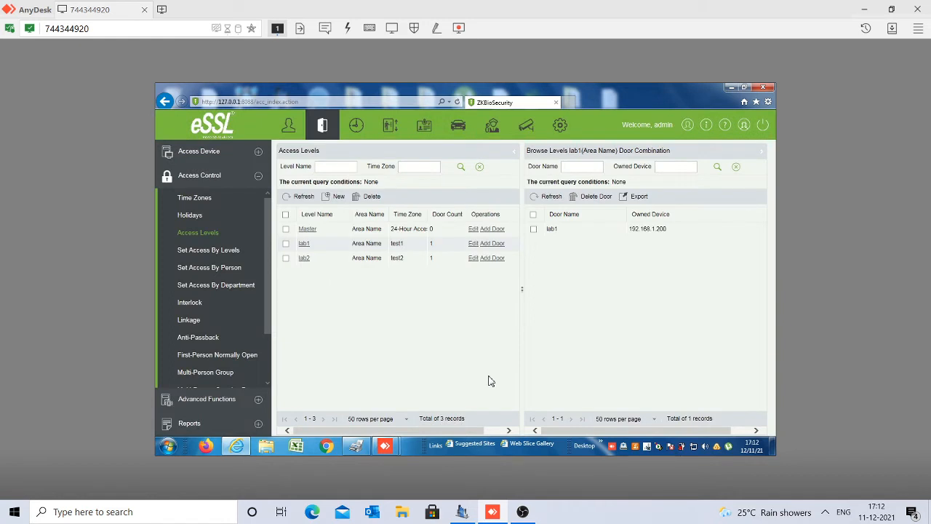
{"action": "mouse_move", "coordinate": [439, 328]}
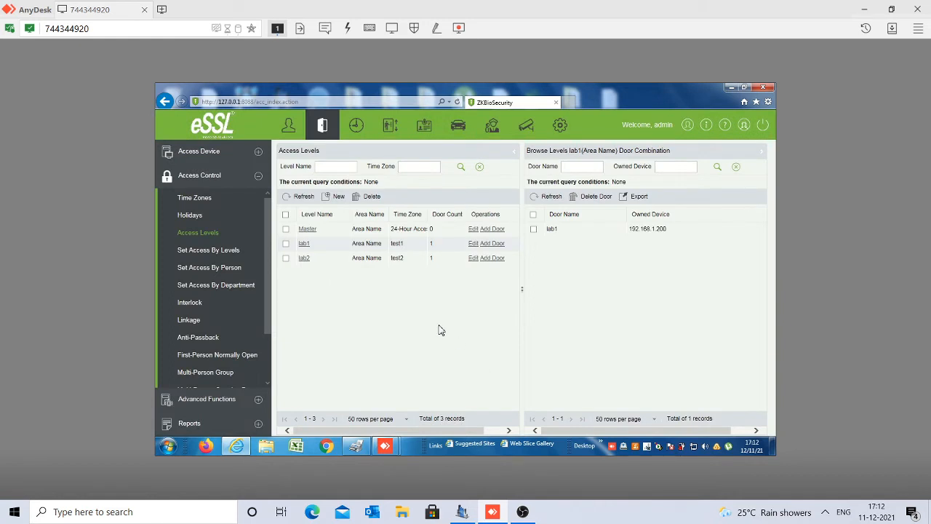
{"action": "mouse_move", "coordinate": [276, 147]}
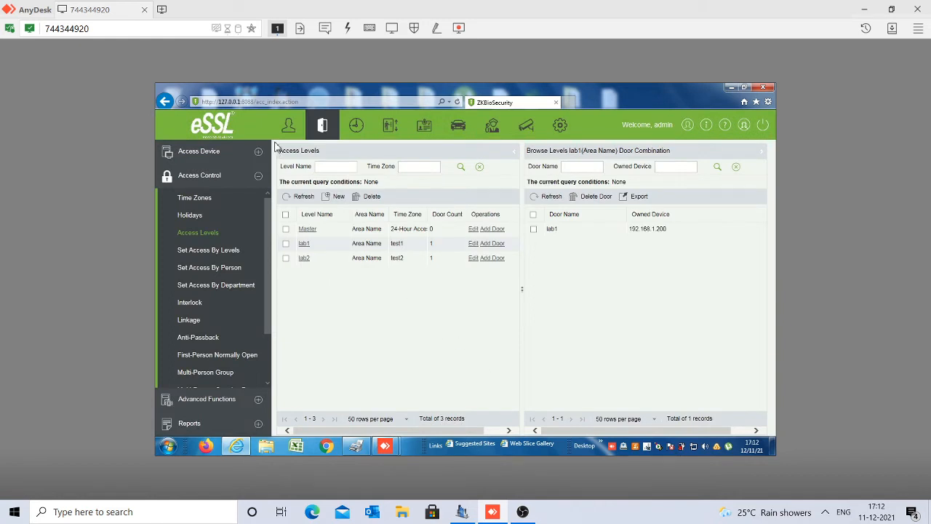
- Return via Personnel to Access and show Real-Time Monitoring with four doors online and no events
{"action": "left_click", "coordinate": [288, 125]}
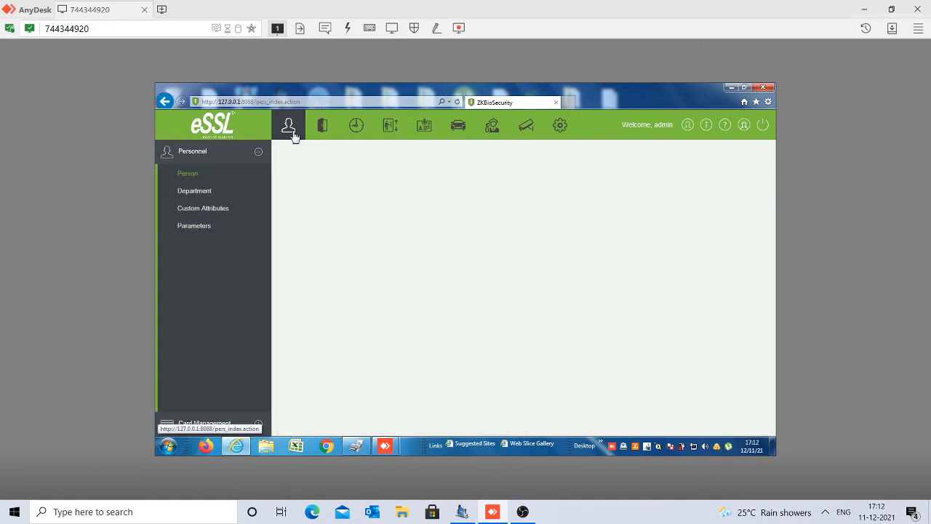
{"action": "left_click", "coordinate": [288, 125]}
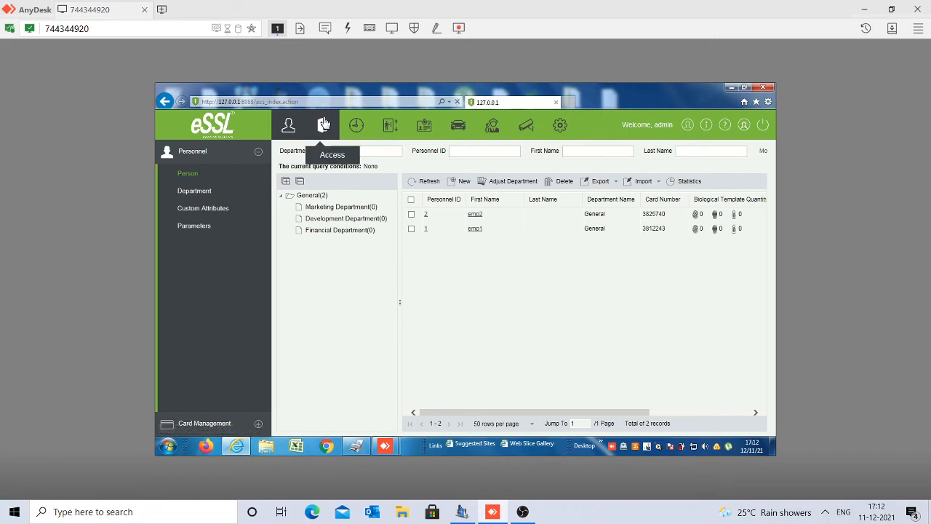
{"action": "left_click", "coordinate": [323, 125]}
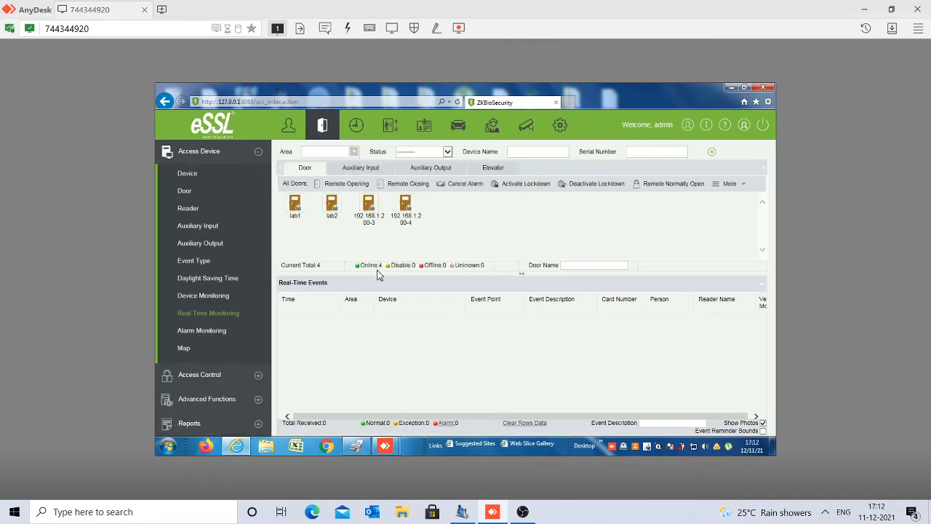
{"action": "mouse_move", "coordinate": [424, 246]}
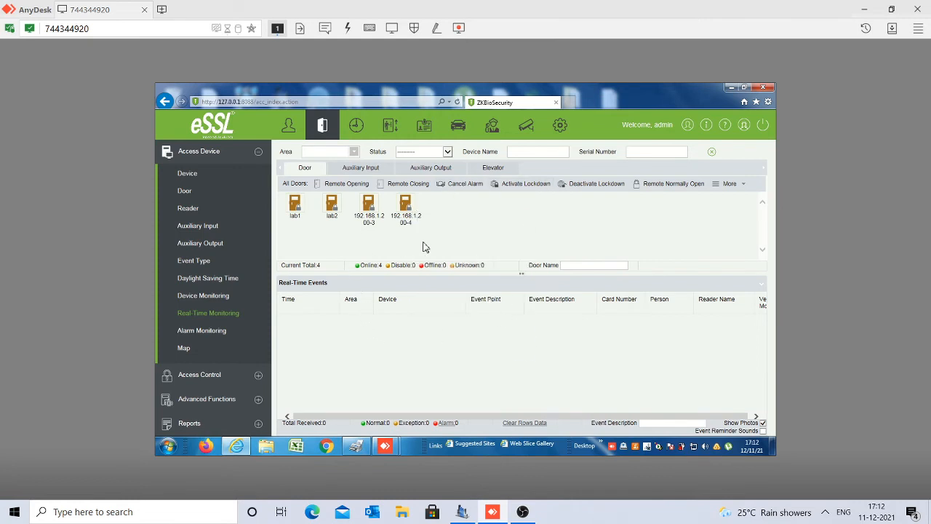
{"action": "mouse_move", "coordinate": [442, 311]}
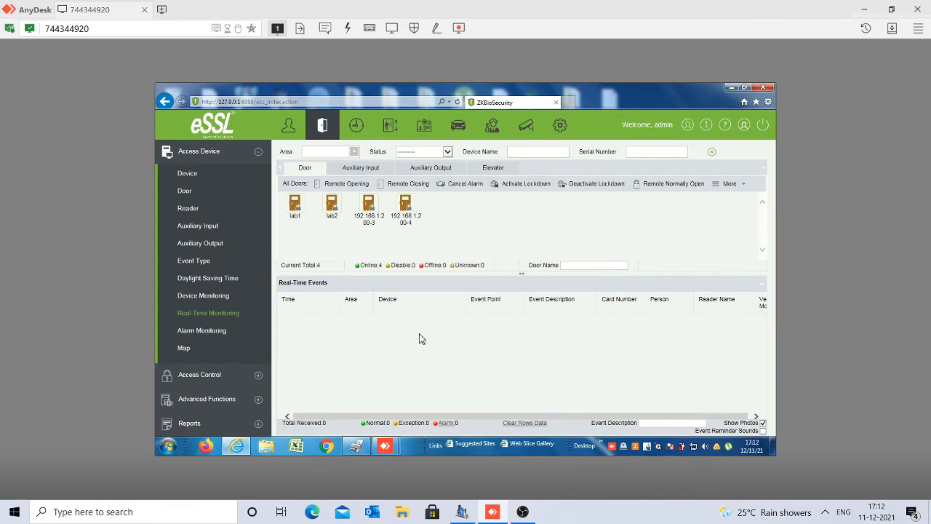
{"action": "mouse_move", "coordinate": [439, 355]}
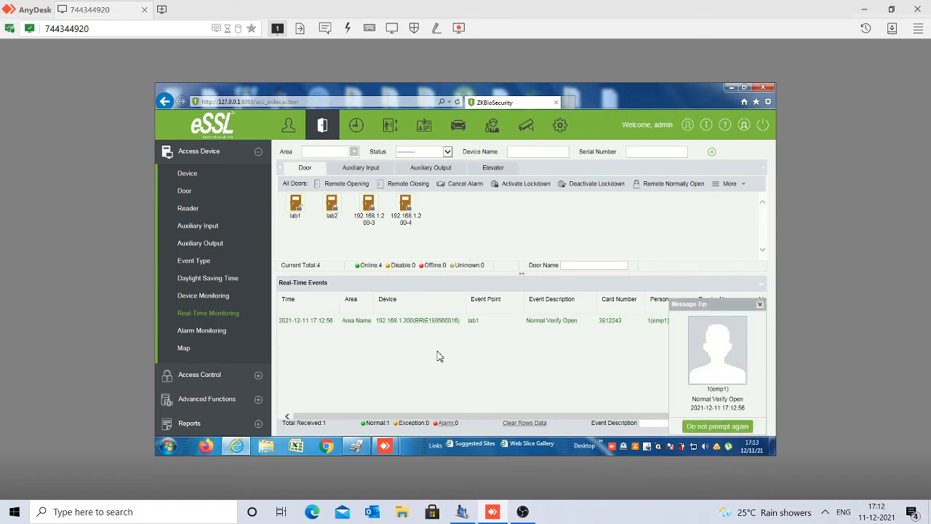
{"action": "mouse_move", "coordinate": [597, 347]}
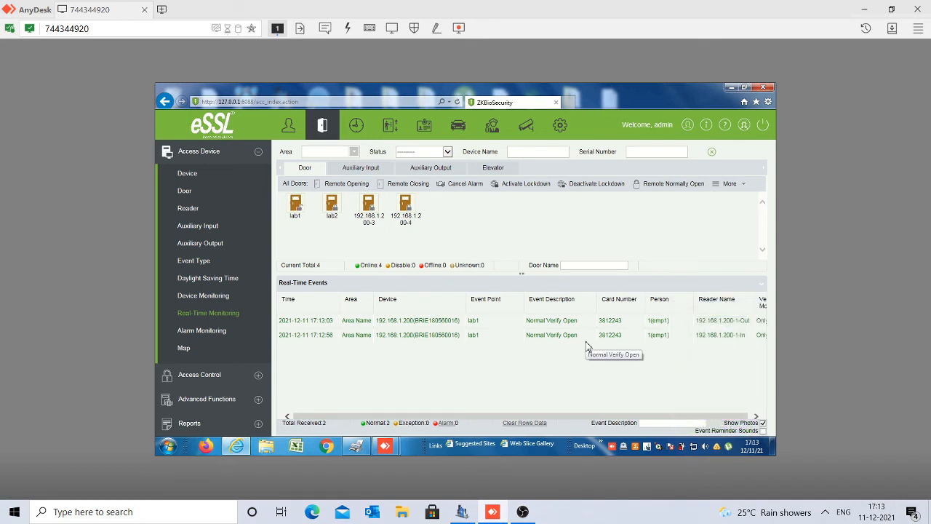
{"action": "mouse_move", "coordinate": [588, 349]}
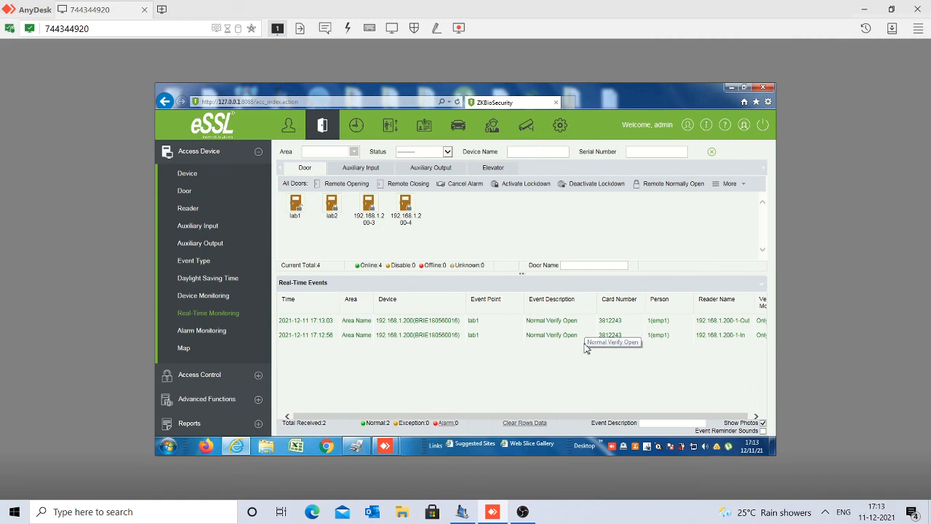
{"action": "mouse_move", "coordinate": [588, 348]}
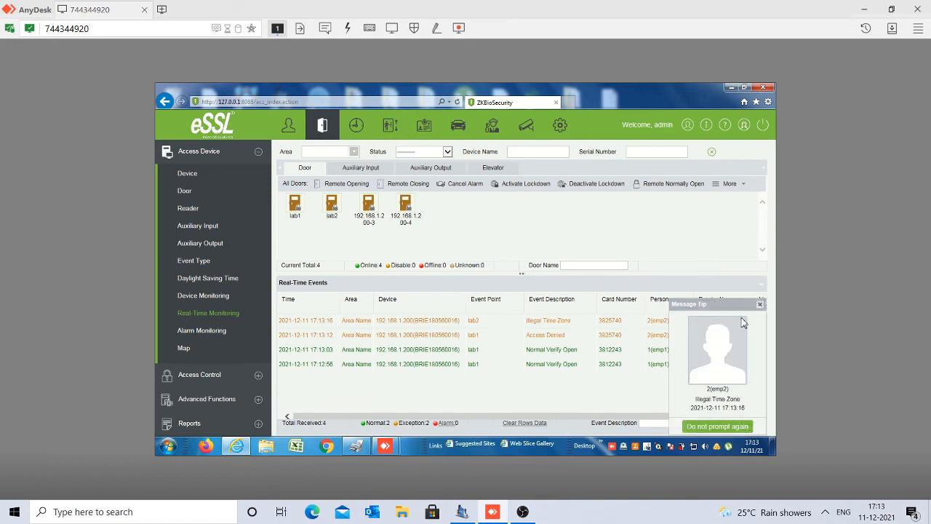
- Dismiss the Message Tip after the illegal-time-zone swipe on lab2, leaving four events in the log
{"action": "left_click", "coordinate": [759, 304]}
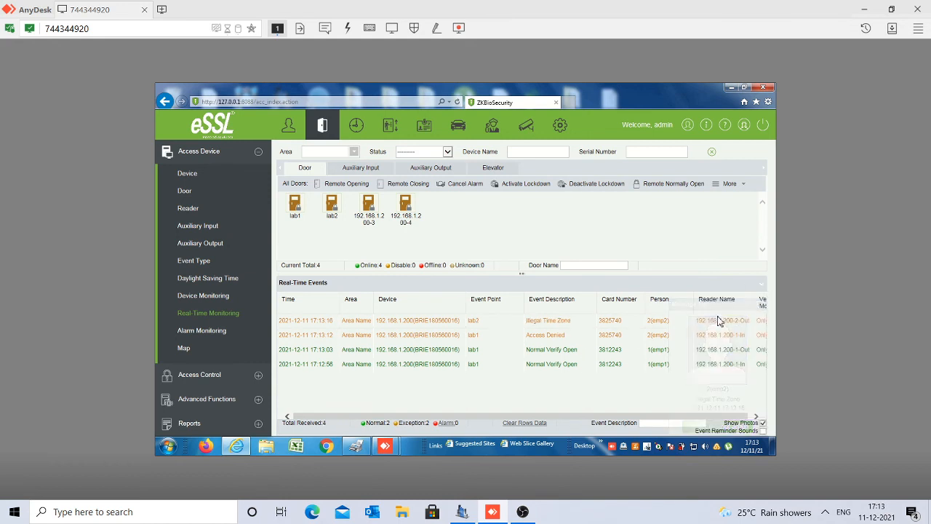
{"action": "mouse_move", "coordinate": [555, 342]}
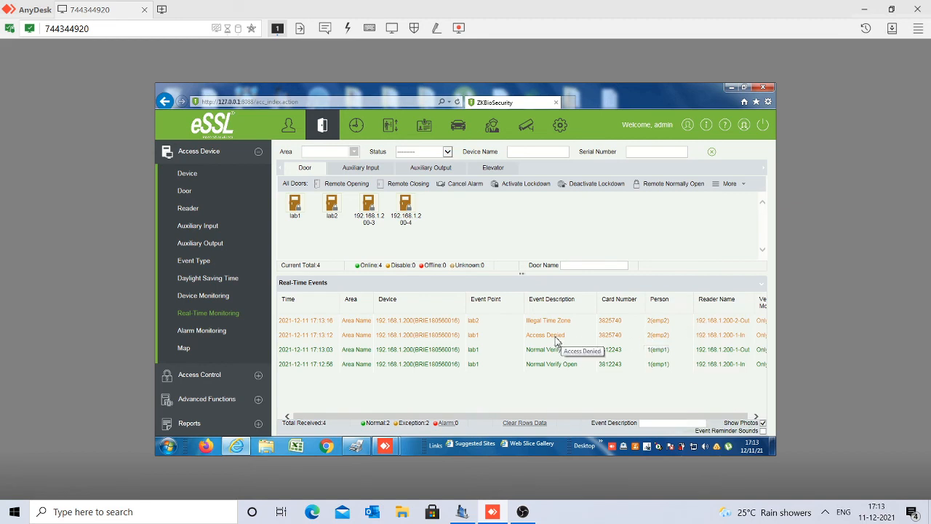
{"action": "mouse_move", "coordinate": [556, 328]}
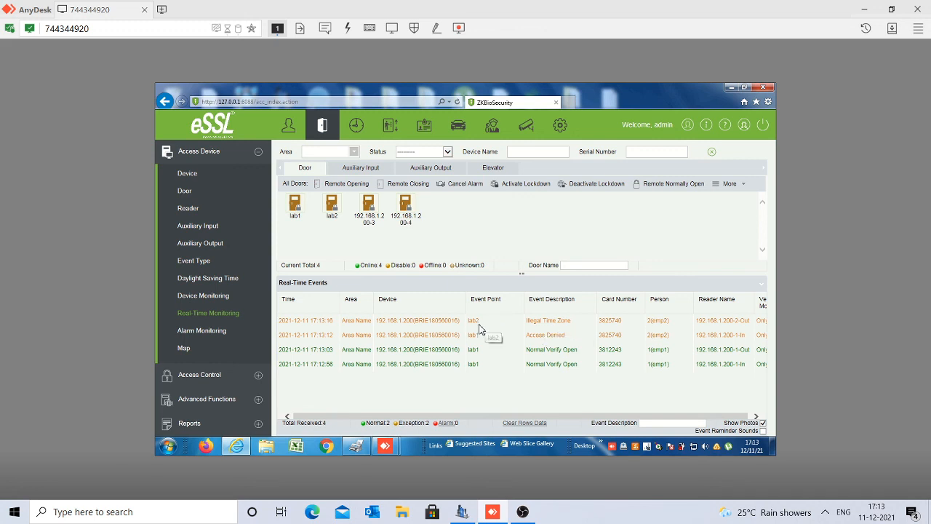
{"action": "mouse_move", "coordinate": [553, 325]}
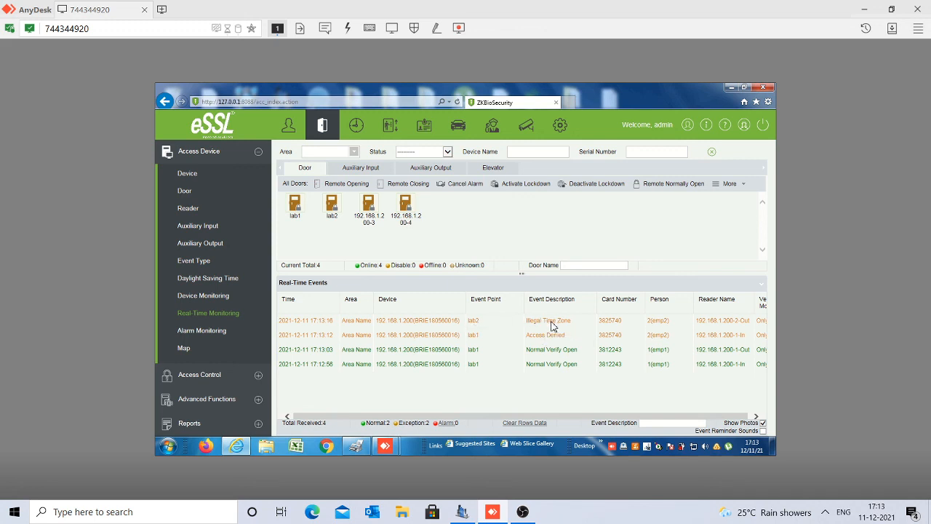
{"action": "mouse_move", "coordinate": [560, 328]}
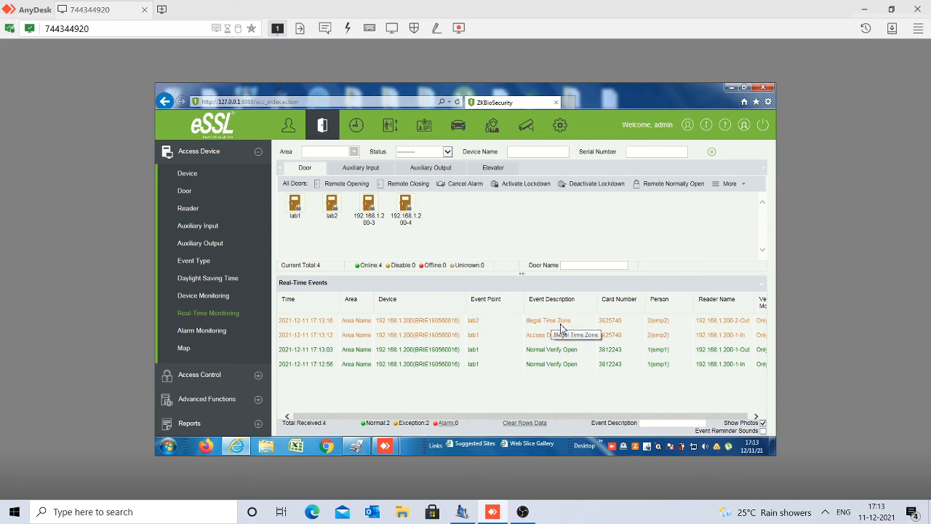
{"action": "mouse_move", "coordinate": [565, 332]}
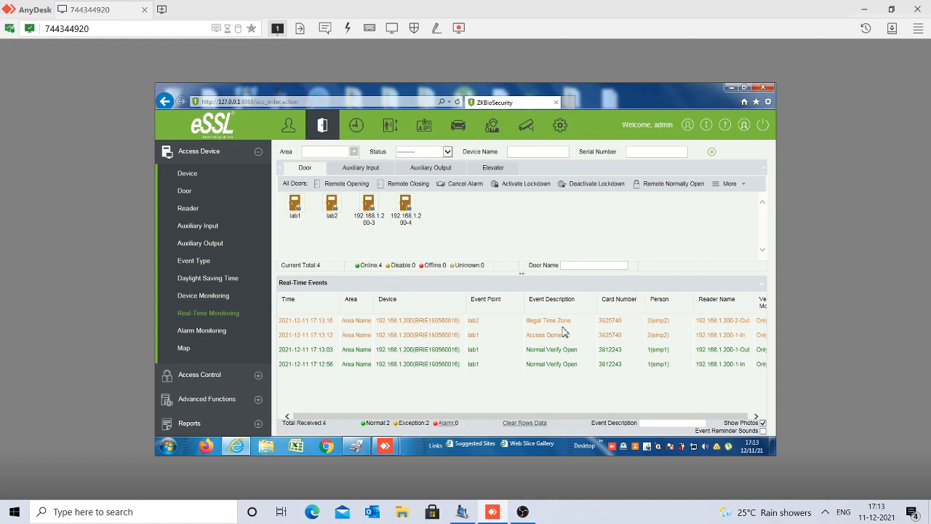
{"action": "mouse_move", "coordinate": [568, 342]}
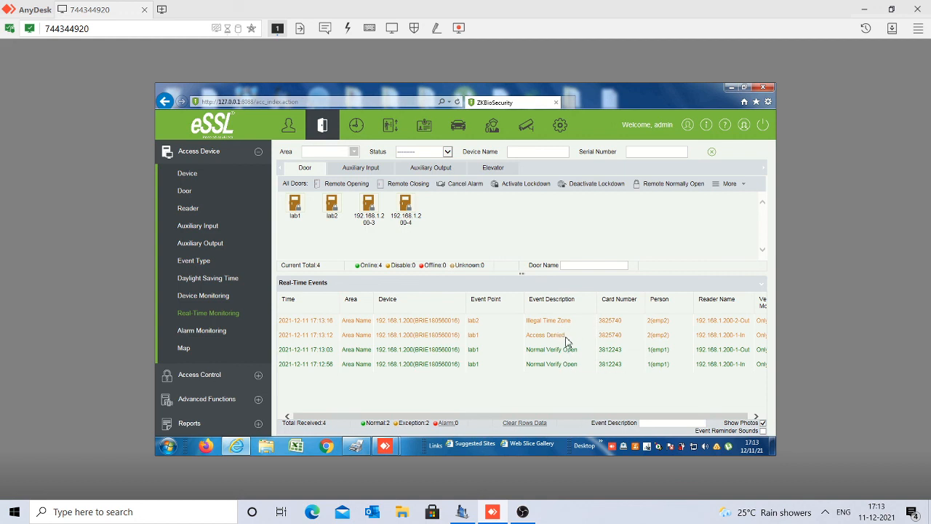